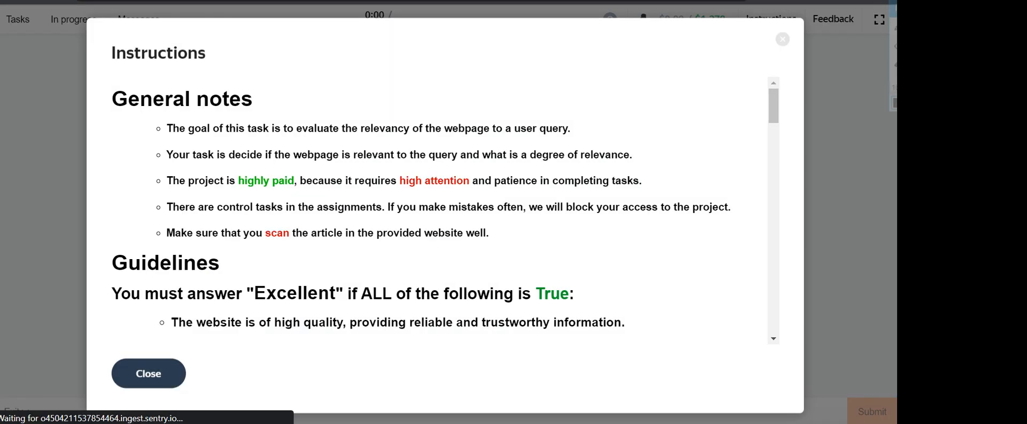
# Step: Dismiss the Instructions dialog, reopen it, and close it again to reveal task 1, coach carter
pyautogui.click(148, 373)
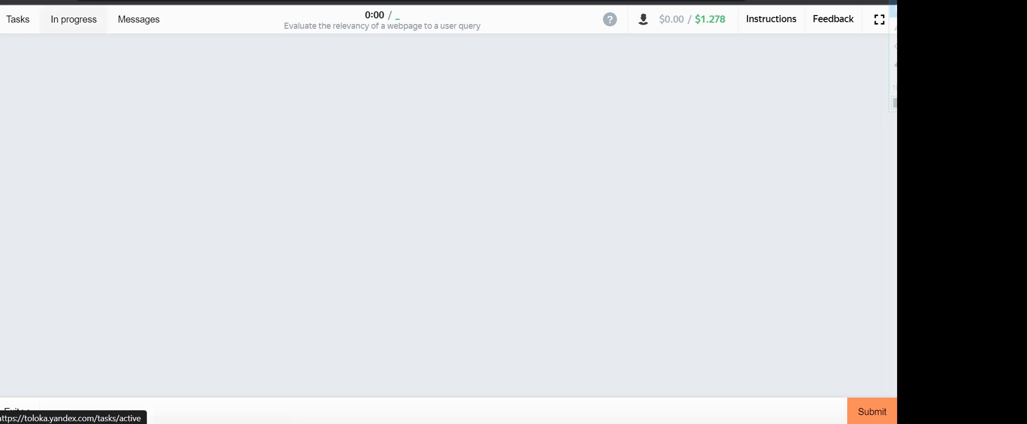
pyautogui.click(770, 18)
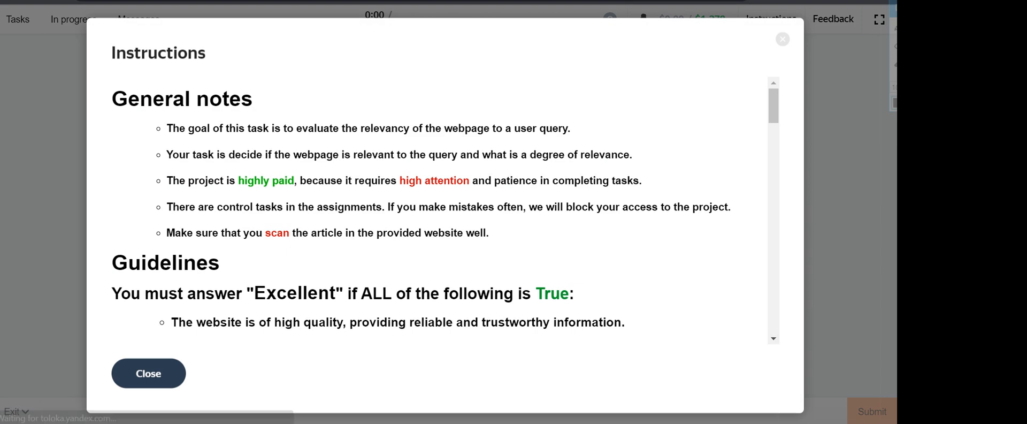
pyautogui.click(148, 372)
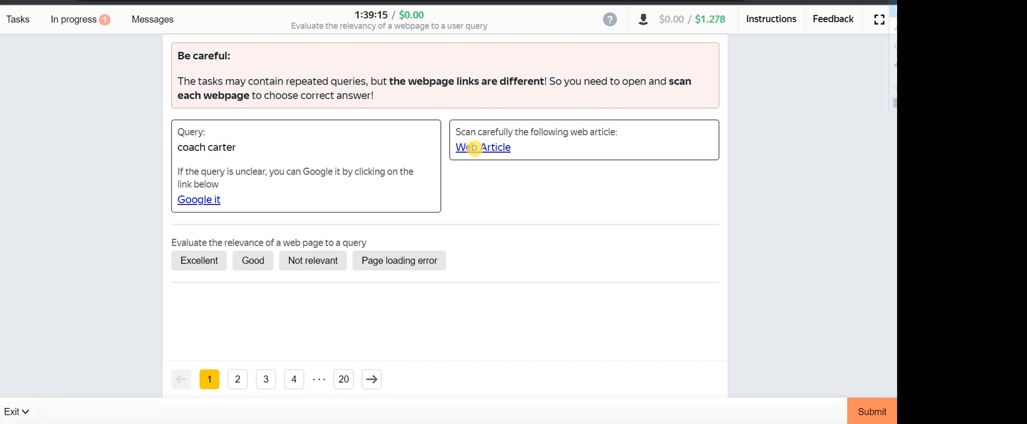
# Step: Review the coach carter page and rate it Excellent, then rate the hair growth for women page Good
pyautogui.click(484, 147)
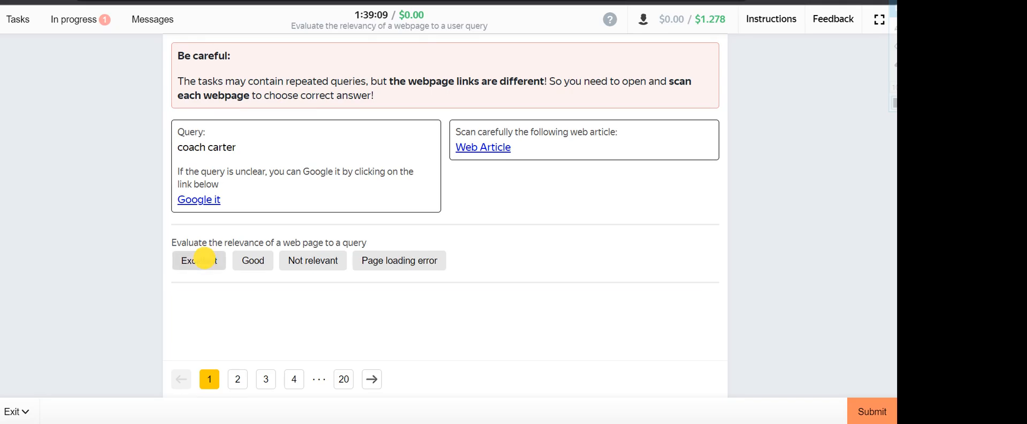
pyautogui.click(238, 379)
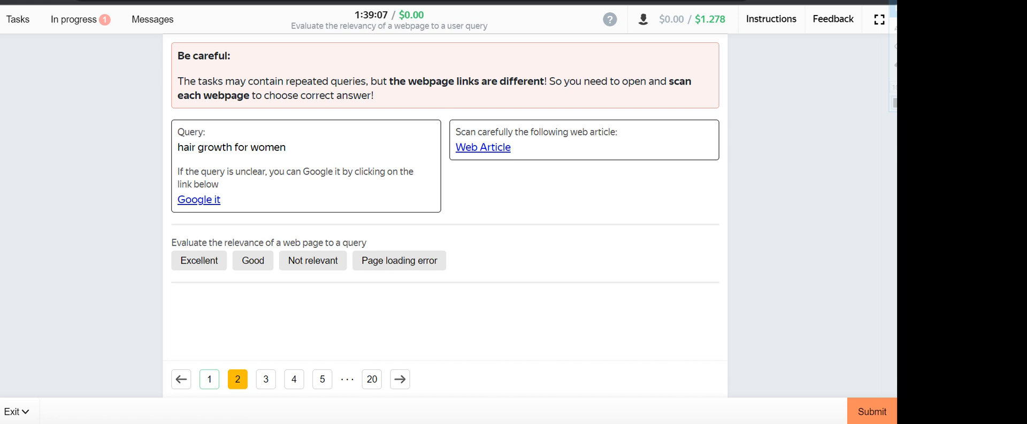
pyautogui.click(483, 147)
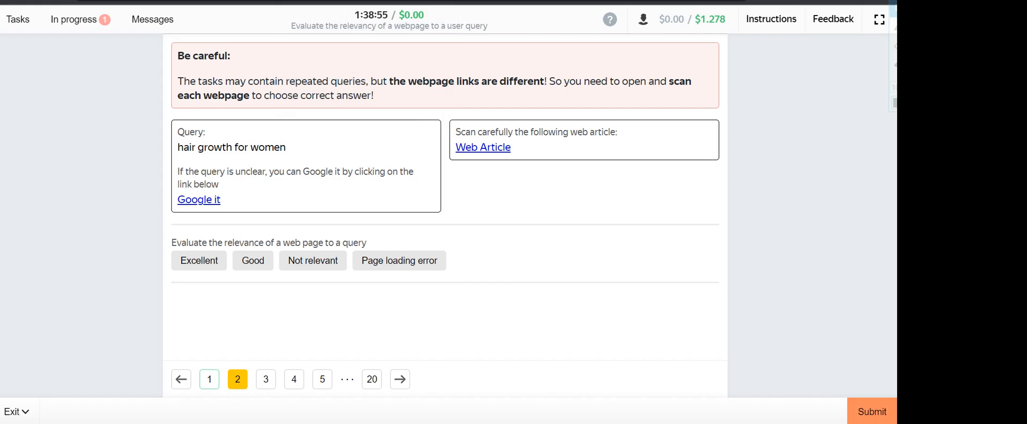
pyautogui.click(252, 259)
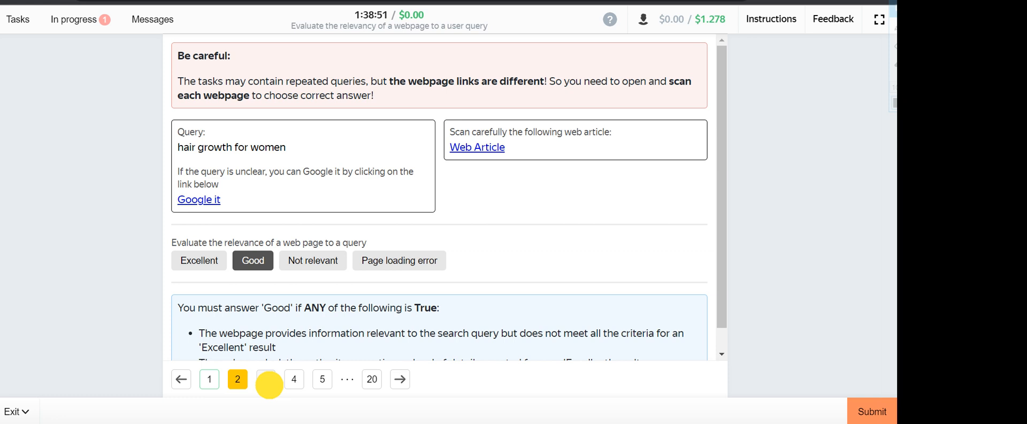
# Step: Rate the third pair, diablo iv, Excellent and advance to the fourth pair
pyautogui.click(269, 384)
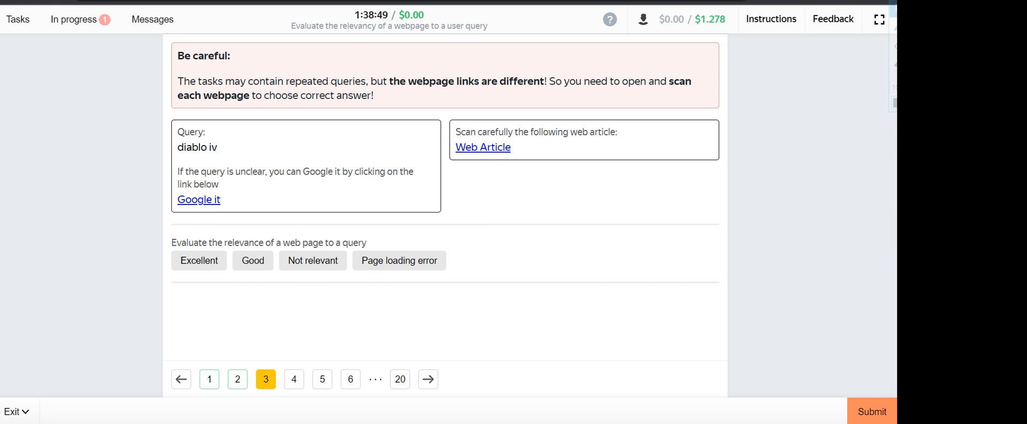
pyautogui.click(483, 146)
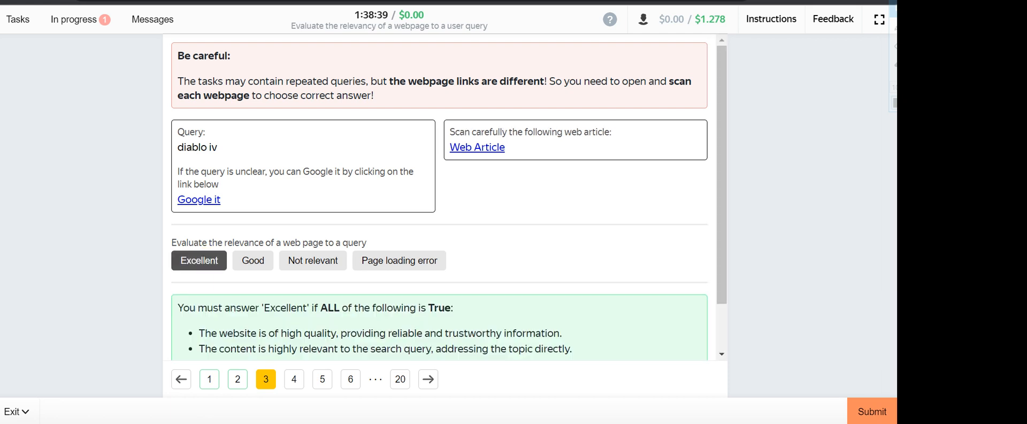
pyautogui.click(293, 379)
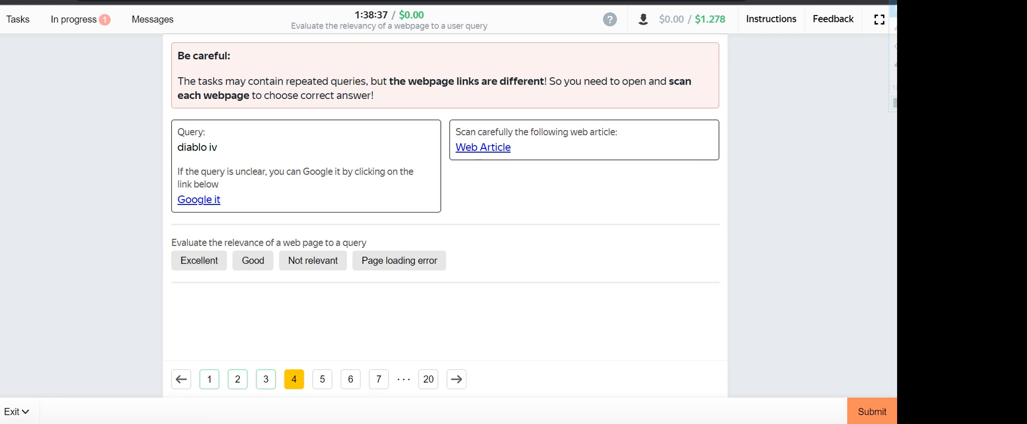
# Step: Review the fourth diablo iv webpage and rate it Not relevant
pyautogui.click(482, 147)
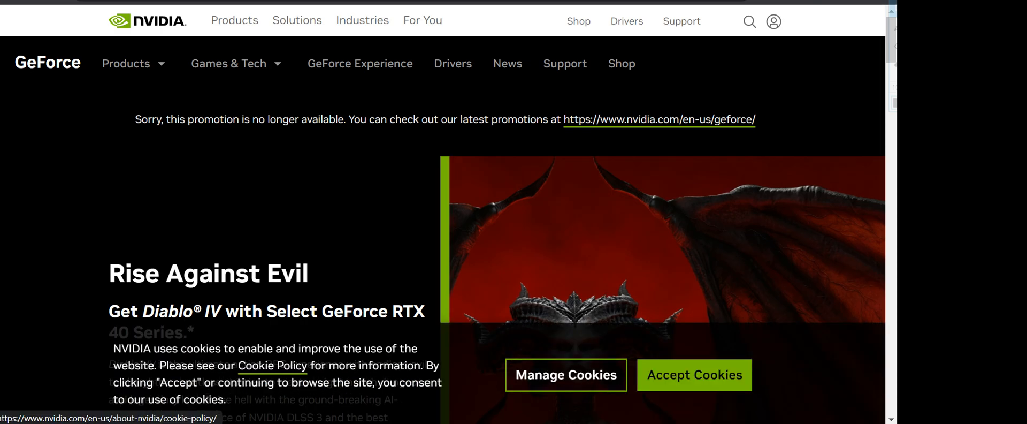
pyautogui.scroll(-3)
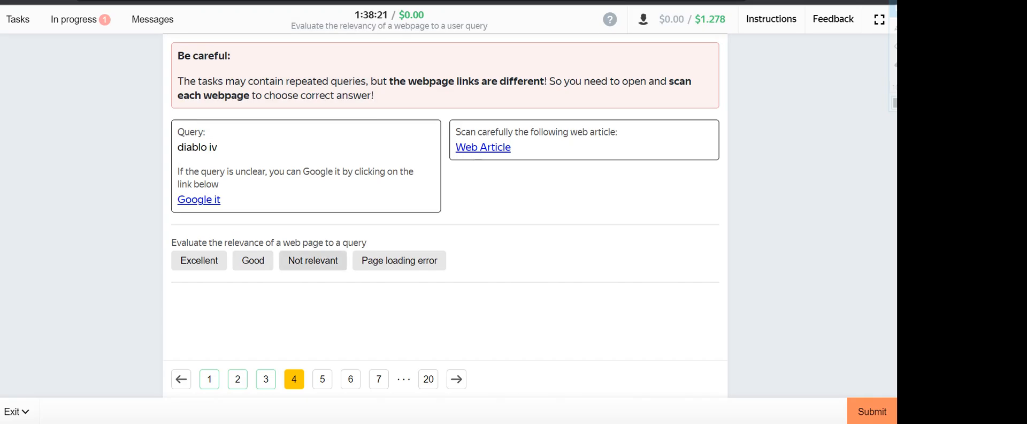
pyautogui.click(312, 260)
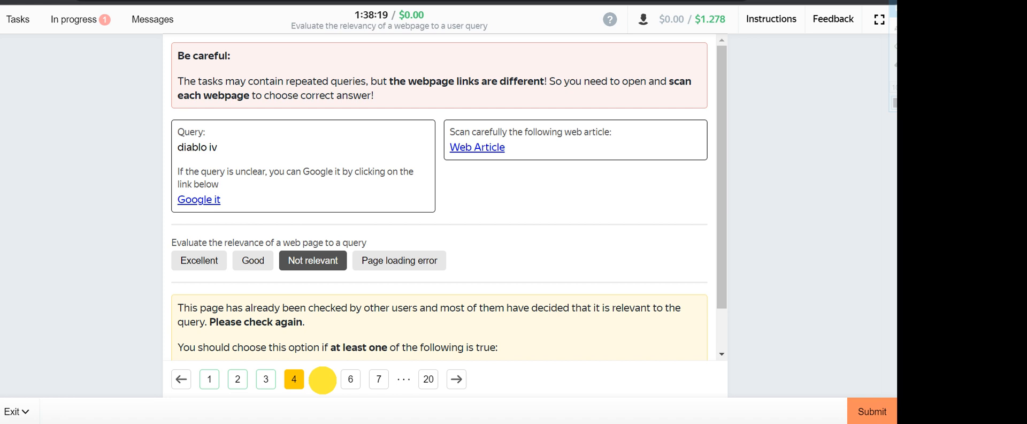
# Step: Review the high tea savory ideas webpage and rate it, advancing to the mouth breathing pair
pyautogui.click(322, 378)
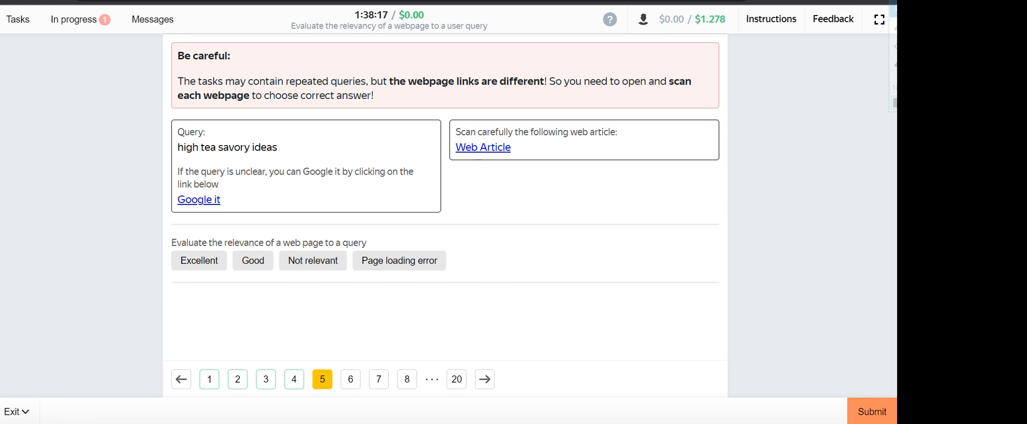
pyautogui.click(482, 146)
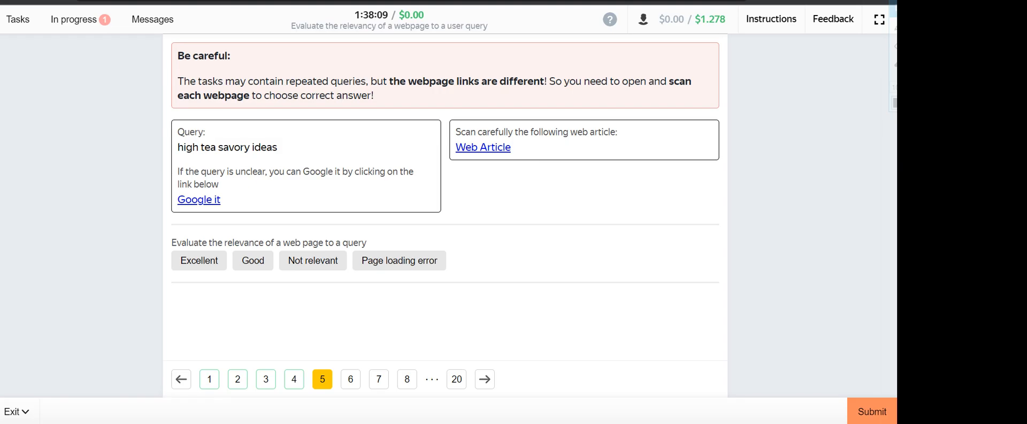
pyautogui.click(199, 260)
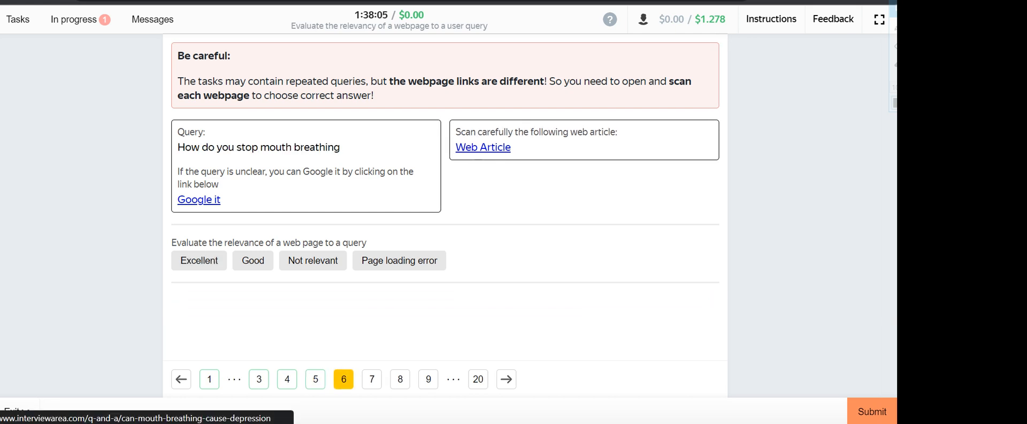
# Step: Review the mouth breathing webpage, rate it Good, and advance to the seventh pair
pyautogui.click(483, 146)
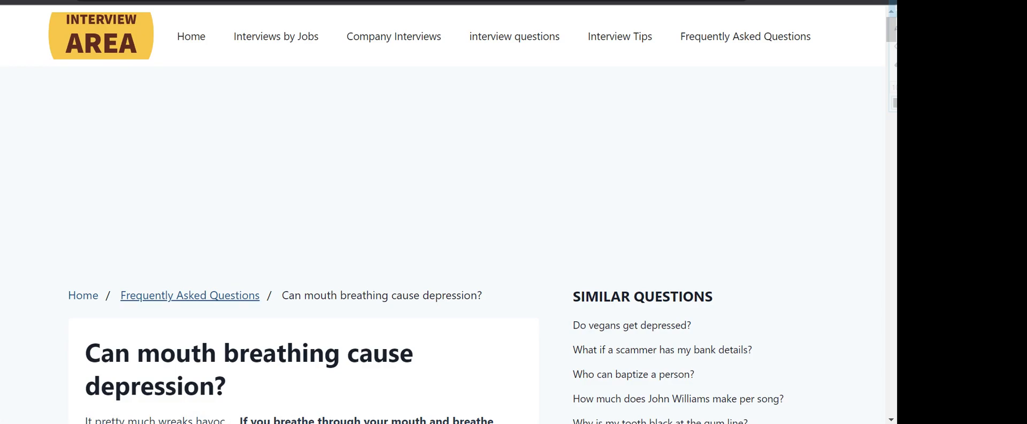
pyautogui.scroll(-3)
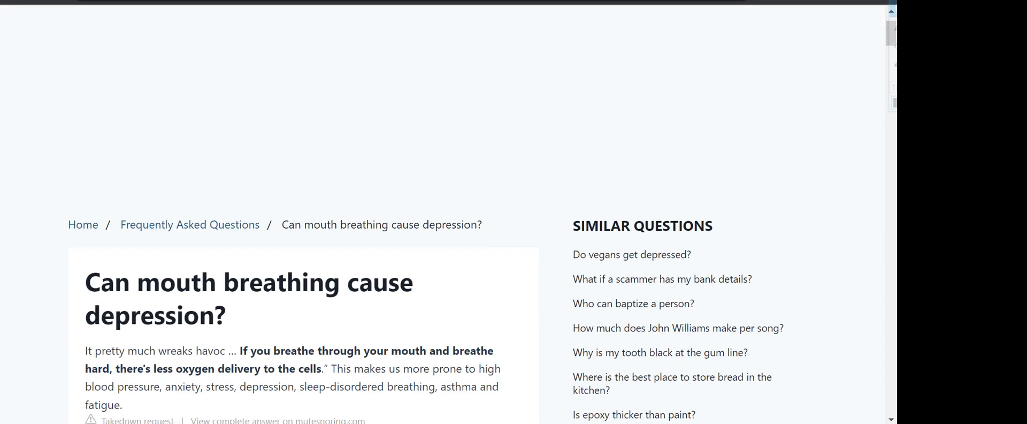
pyautogui.scroll(-3)
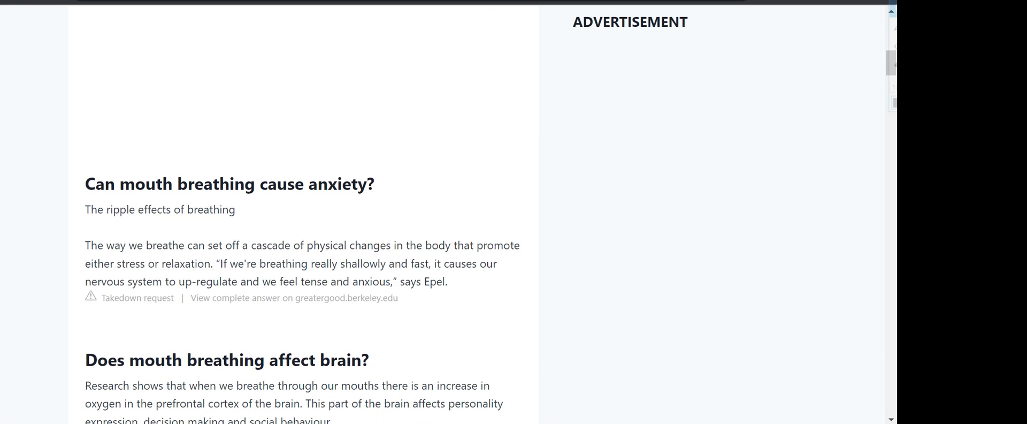
pyautogui.scroll(-3)
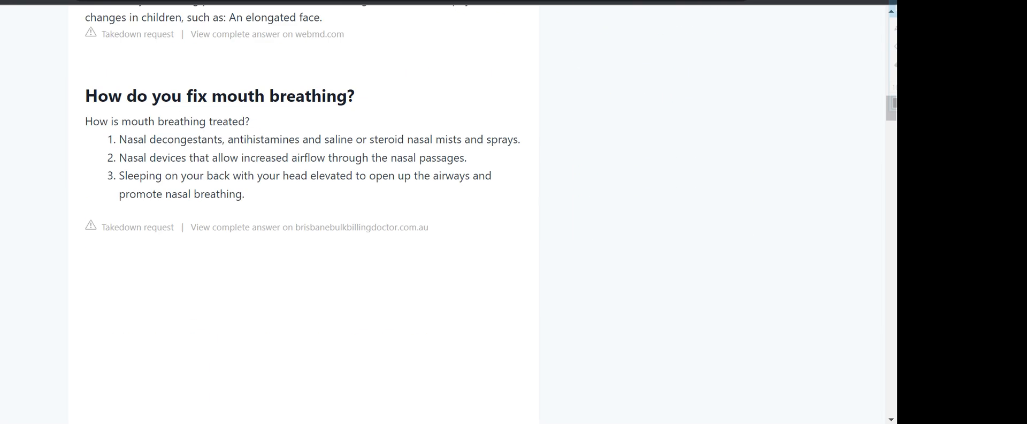
pyautogui.scroll(3)
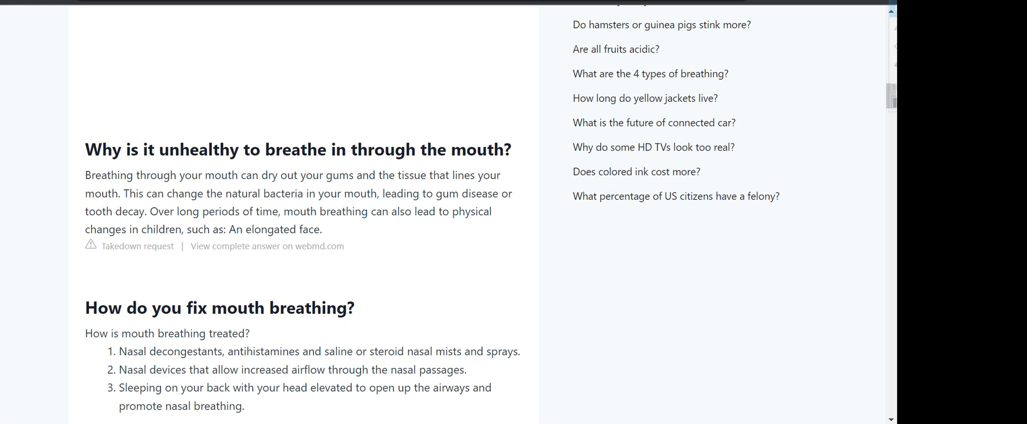
pyautogui.scroll(-3)
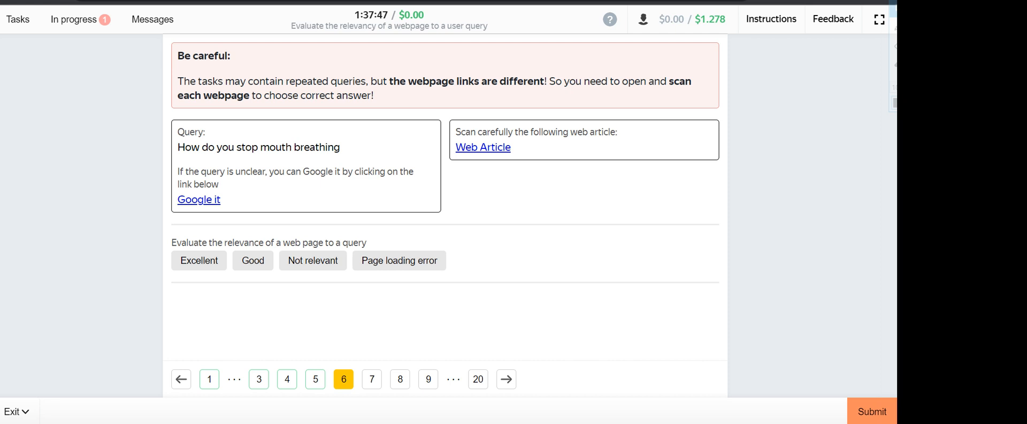
pyautogui.click(253, 260)
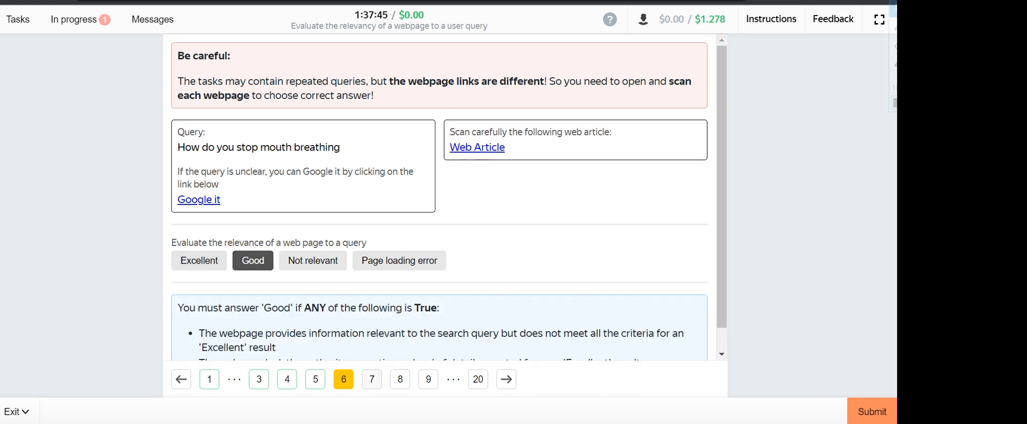
pyautogui.click(371, 378)
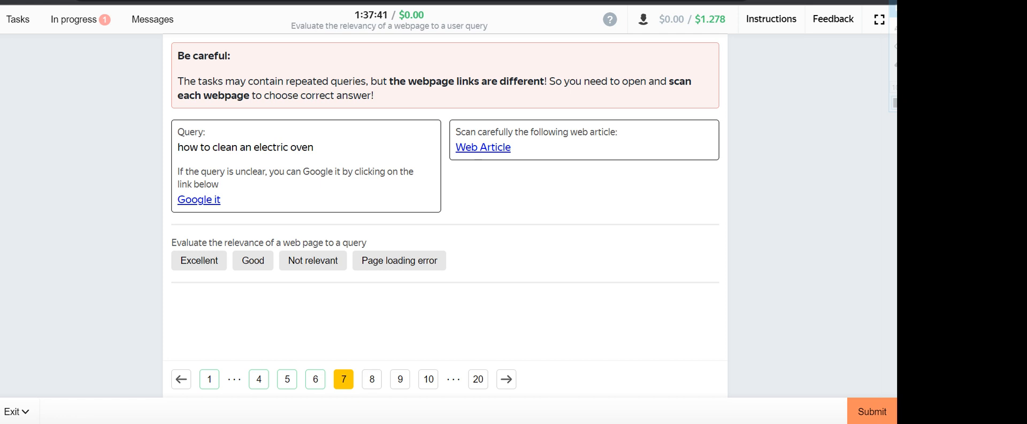
pyautogui.moveTo(484, 147)
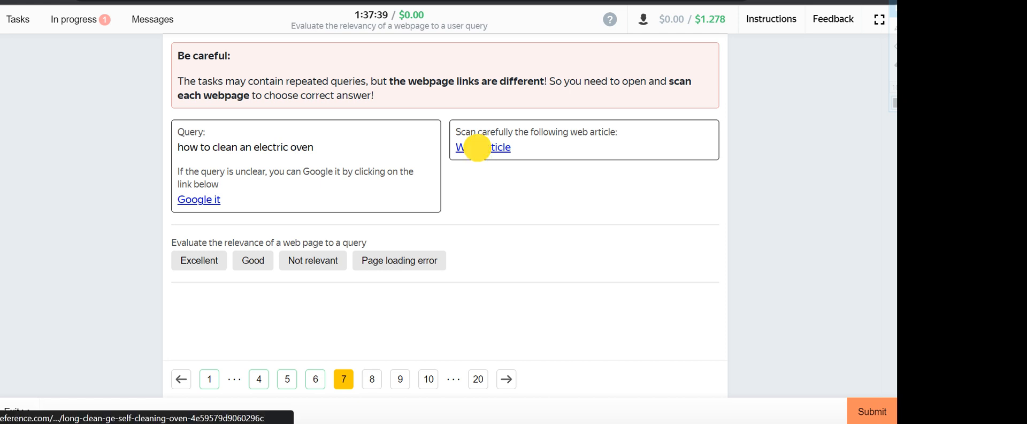
# Step: Review the electric oven cleaning webpage, rate it Good, and advance to the eighth pair
pyautogui.click(484, 147)
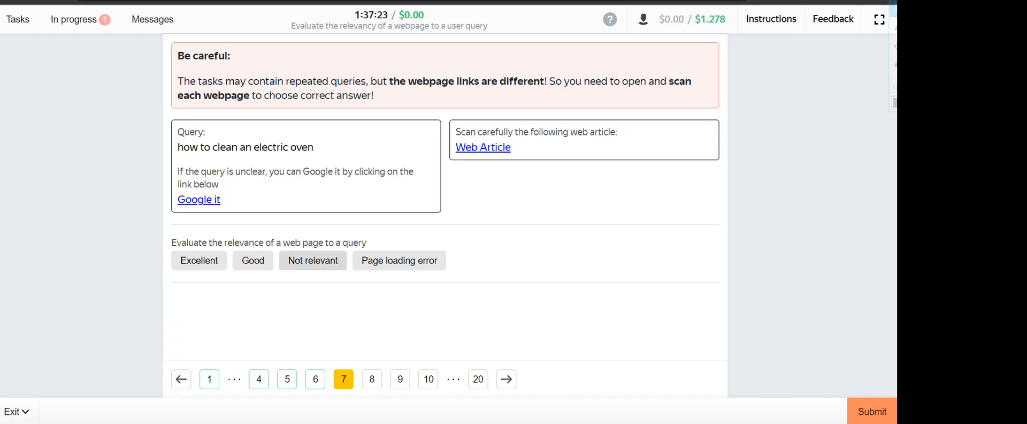
pyautogui.click(252, 260)
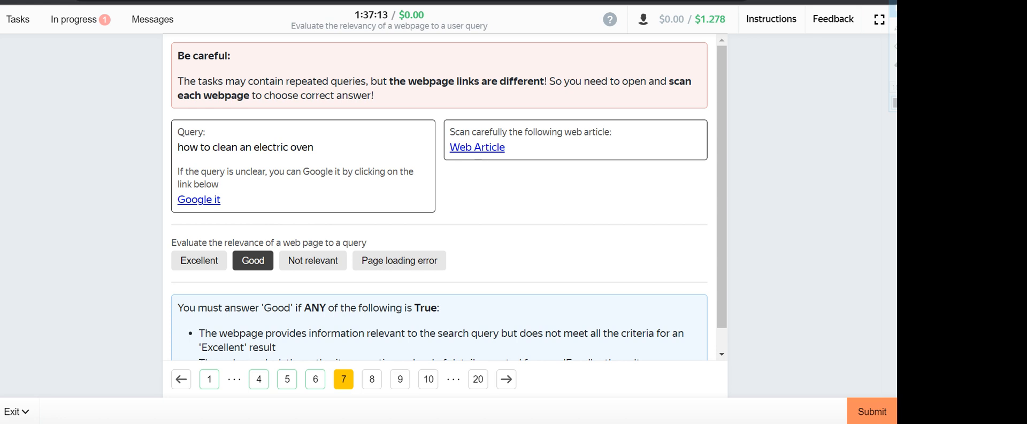
pyautogui.click(371, 379)
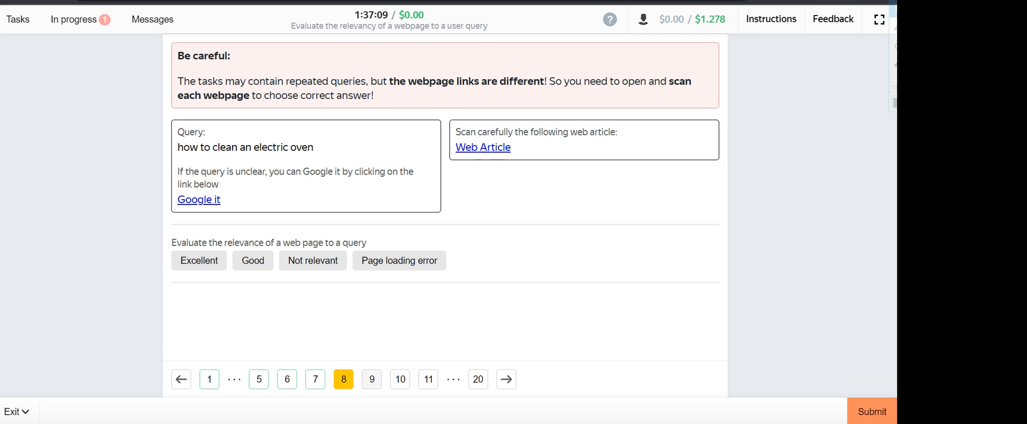
# Step: Answer the second electric oven pair and bring up the is popcorn healthy webpage
pyautogui.click(482, 146)
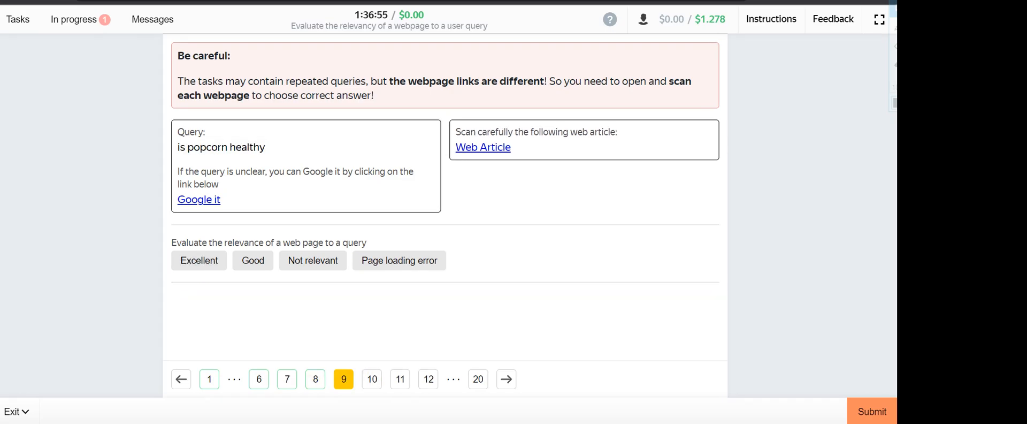
pyautogui.click(483, 147)
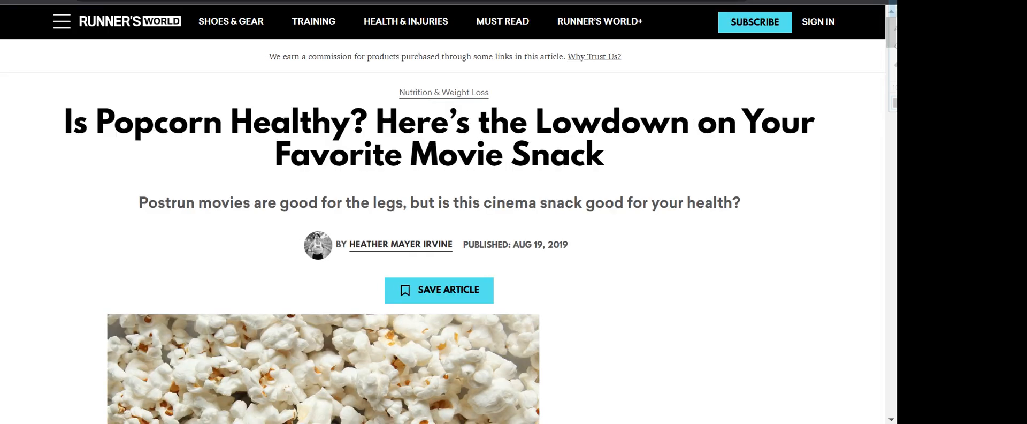
pyautogui.moveTo(62, 121); pyautogui.dragTo(370, 121)
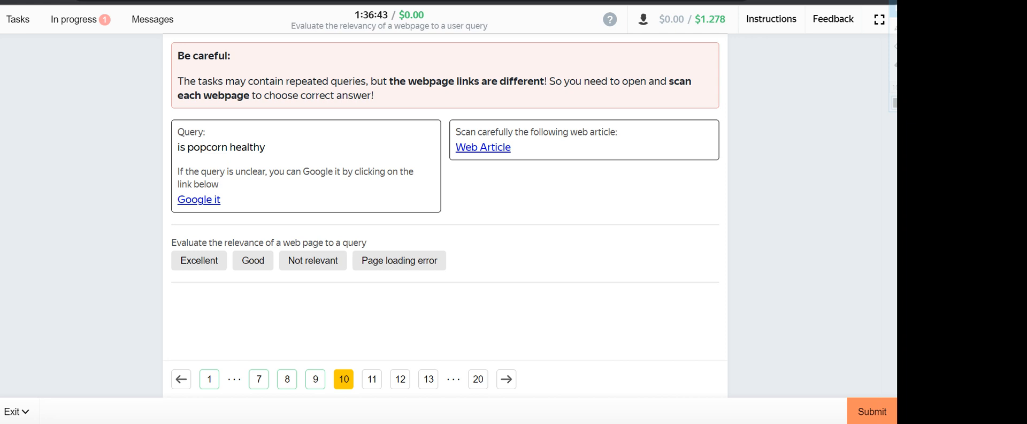
# Step: Review the popcorn webpage, rate its relevance, and advance to the LIV Golf query
pyautogui.click(483, 147)
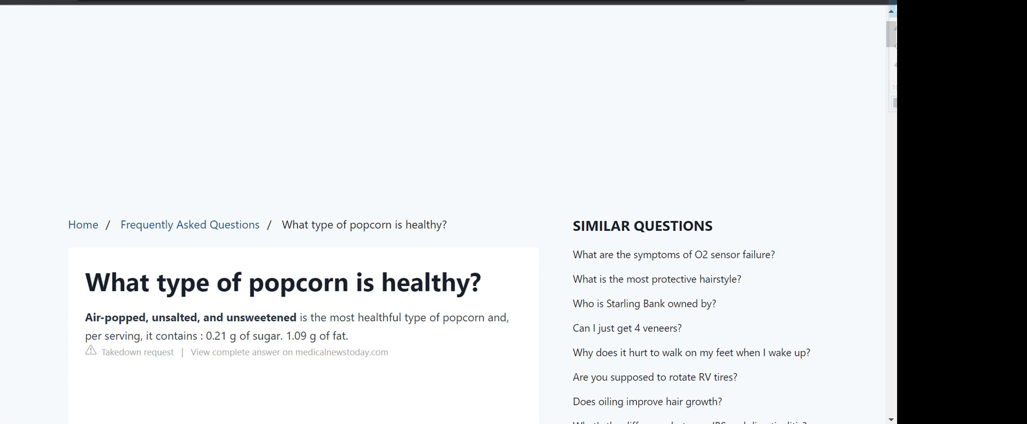
pyautogui.scroll(-3)
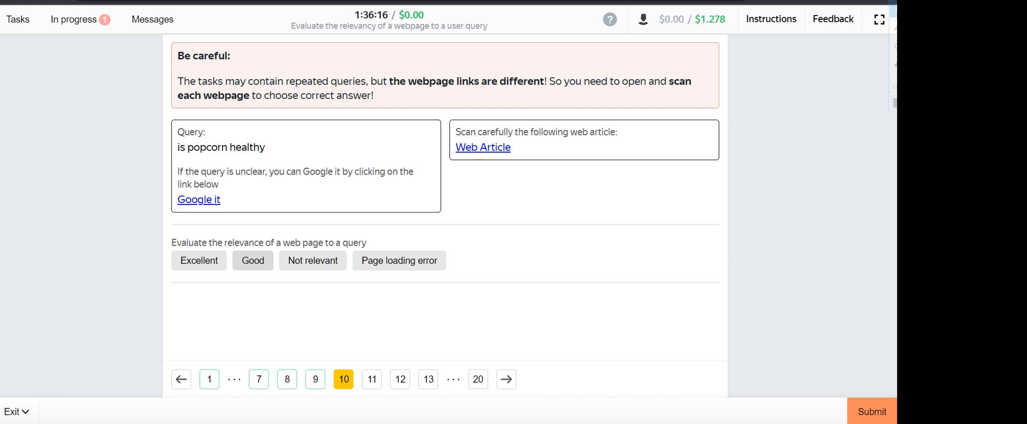
pyautogui.click(371, 378)
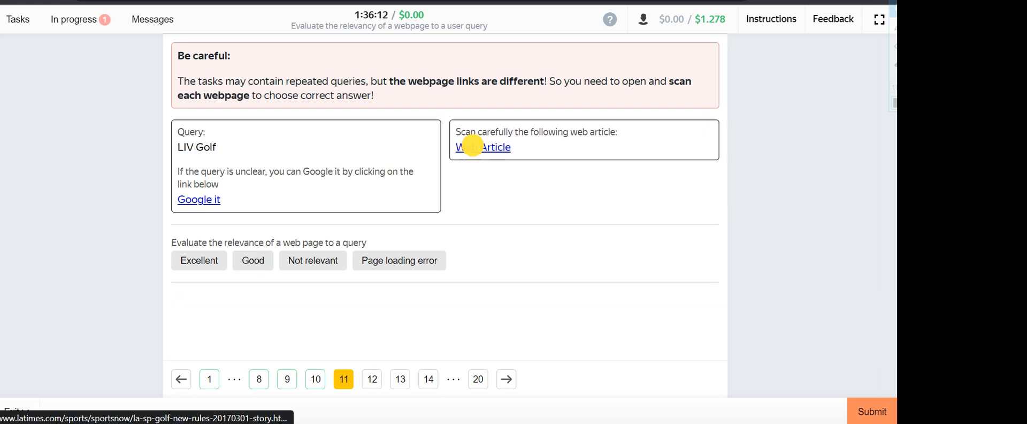
# Step: Mark the LIV Golf webpage Not relevant and advance to item 12
pyautogui.click(482, 147)
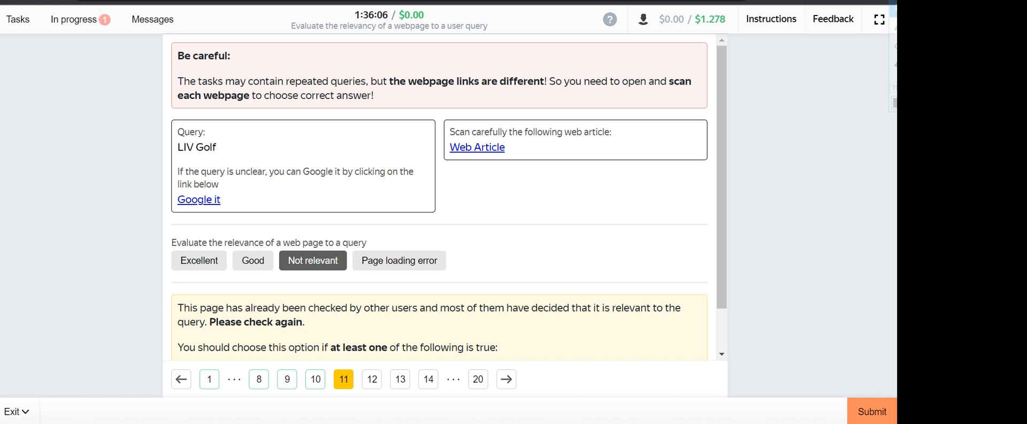
pyautogui.click(343, 379)
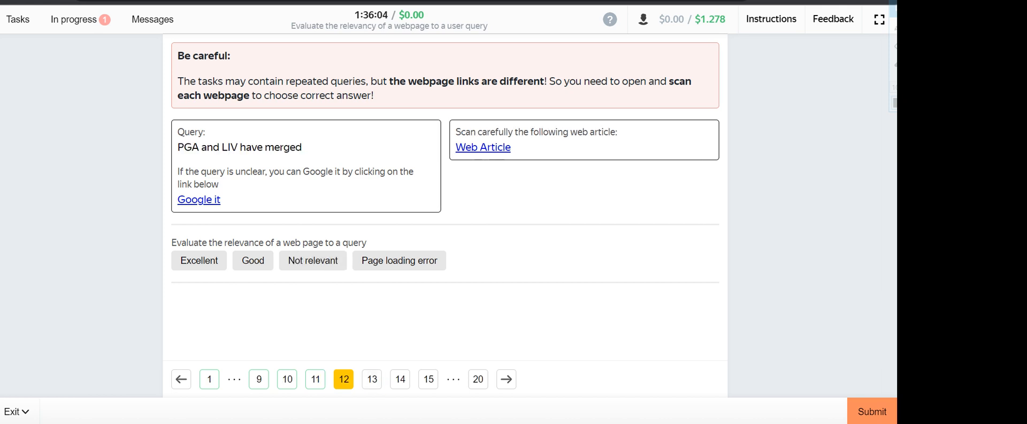
# Step: Review the PGA and LIV merger article and rate its relevance, reaching the top beaches query
pyautogui.click(482, 146)
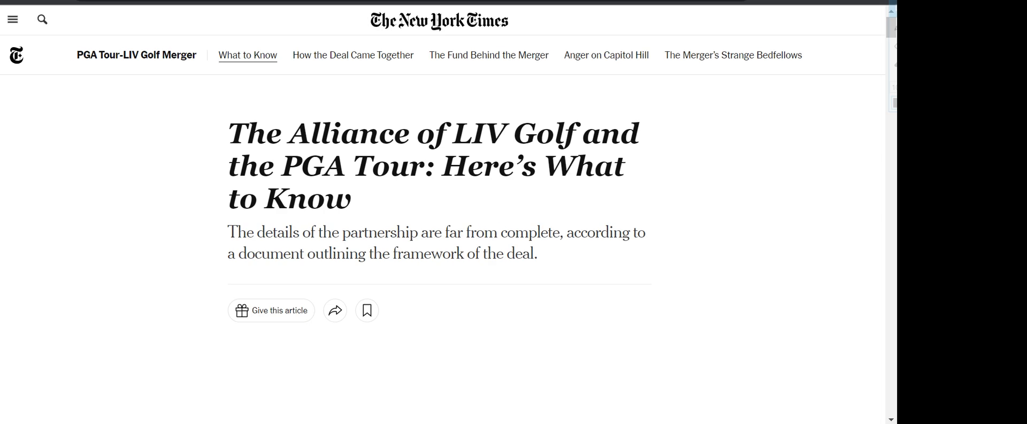
pyautogui.scroll(-3)
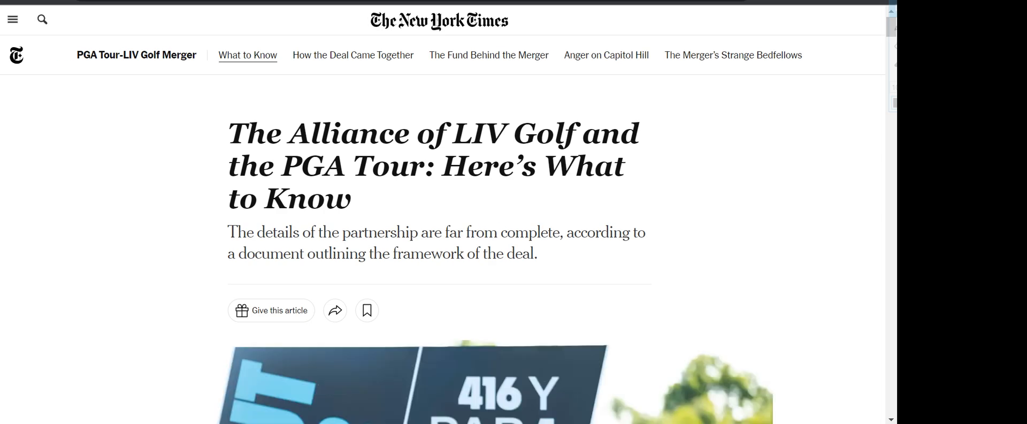
pyautogui.scroll(-3)
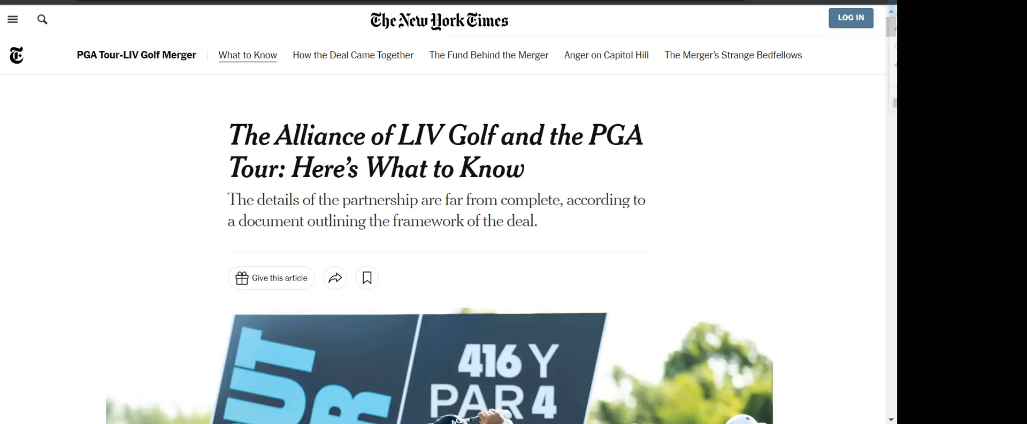
pyautogui.doubleClick(323, 136)
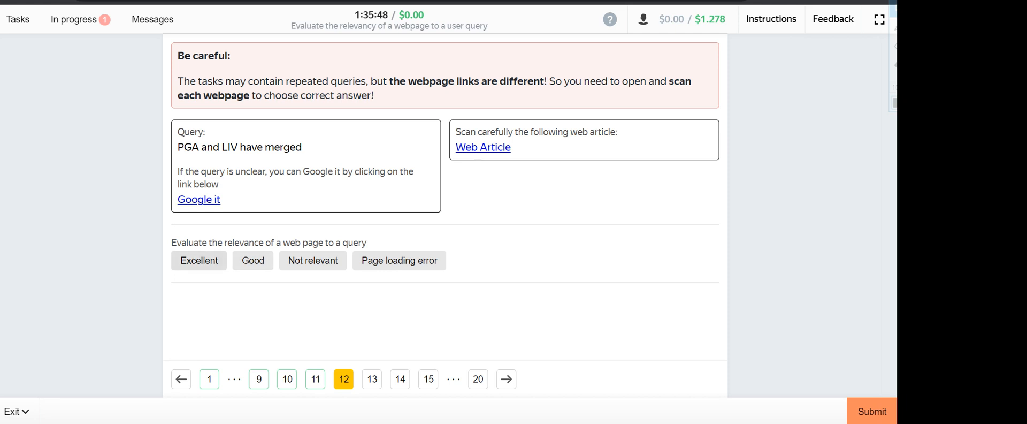
pyautogui.click(199, 260)
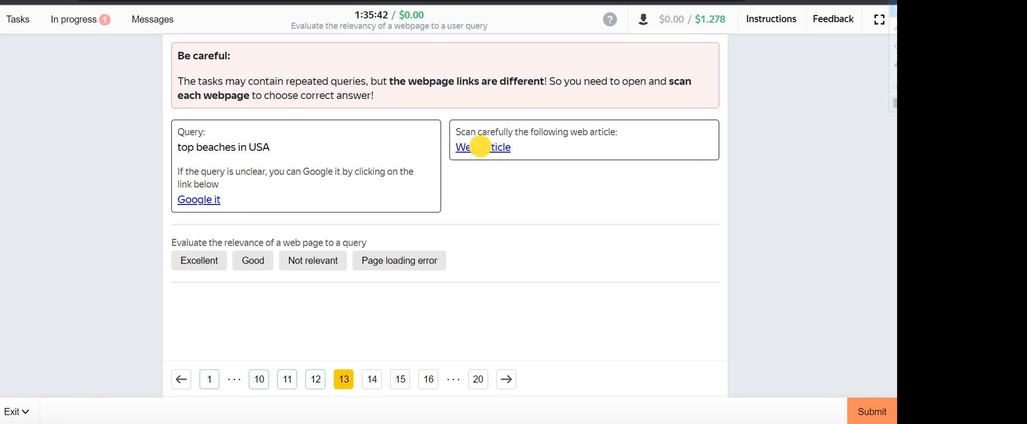
# Step: Review and rate the top beaches in USA webpage, then open the Tom Hanks wiki page for item 14
pyautogui.click(483, 146)
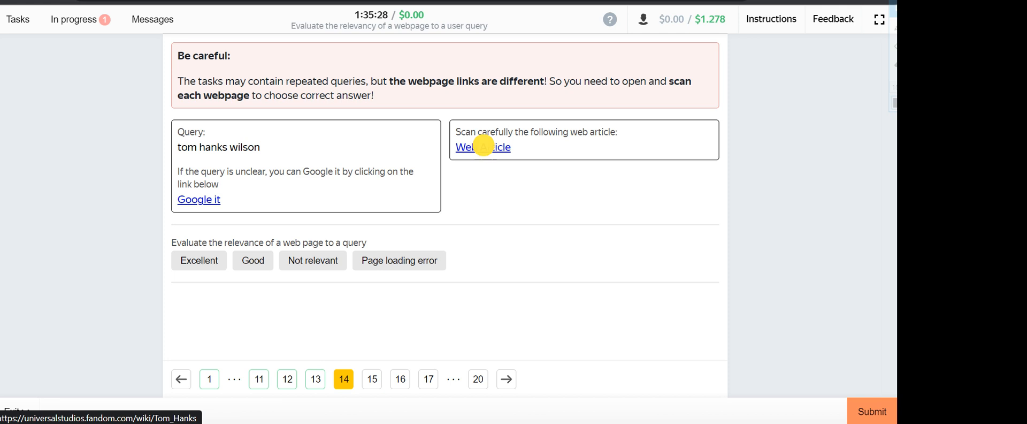
pyautogui.click(482, 147)
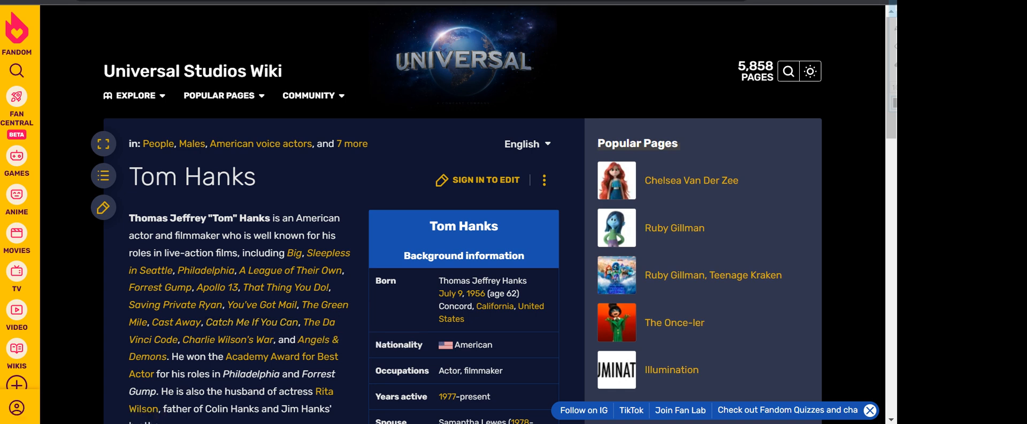
pyautogui.moveTo(216, 287)
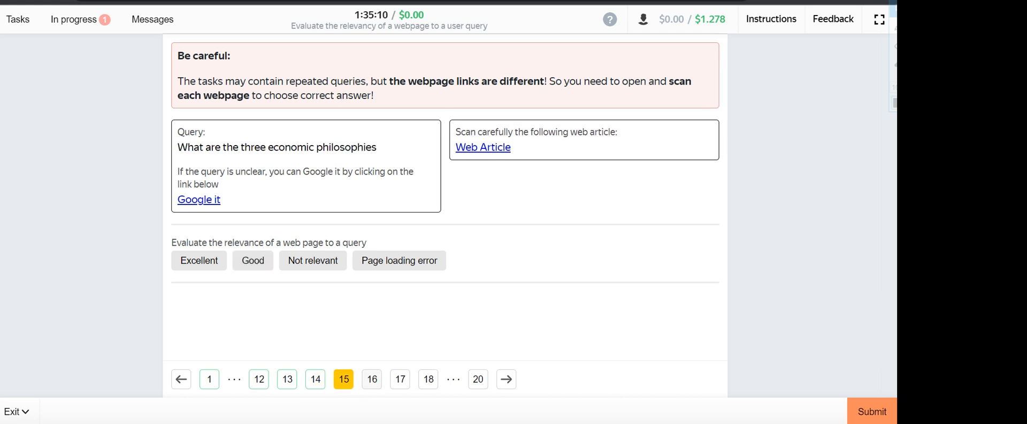
# Step: Review the three economic philosophies webpage and rate it, reaching the wedding guest dresses query
pyautogui.click(482, 146)
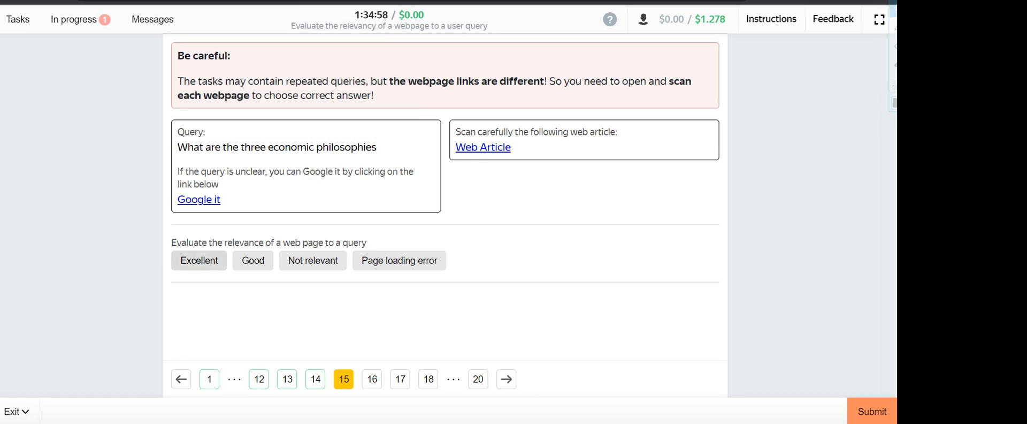
pyautogui.click(199, 259)
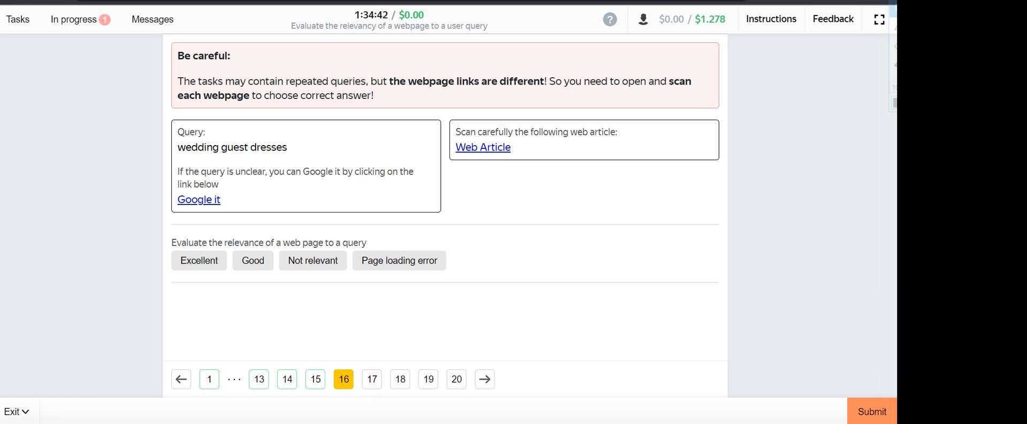
# Step: Review the wedding guest dresses article, rate it Good, and advance to item 17
pyautogui.click(482, 146)
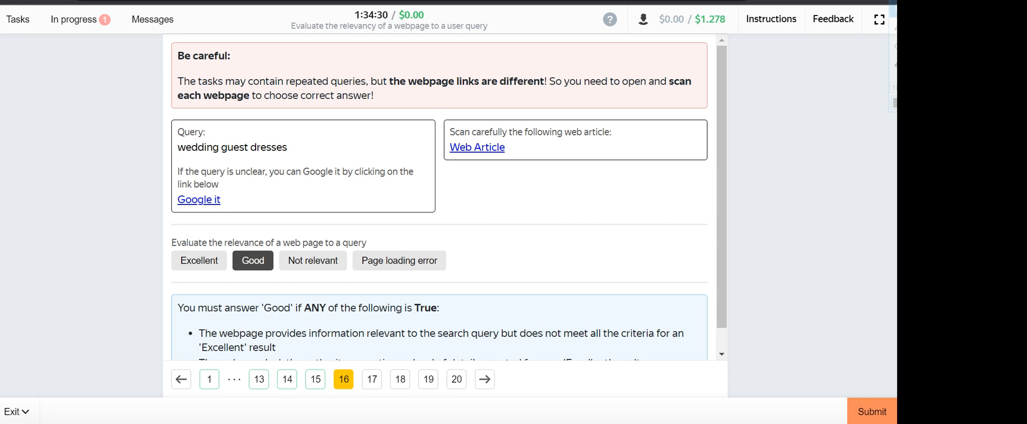
pyautogui.click(477, 147)
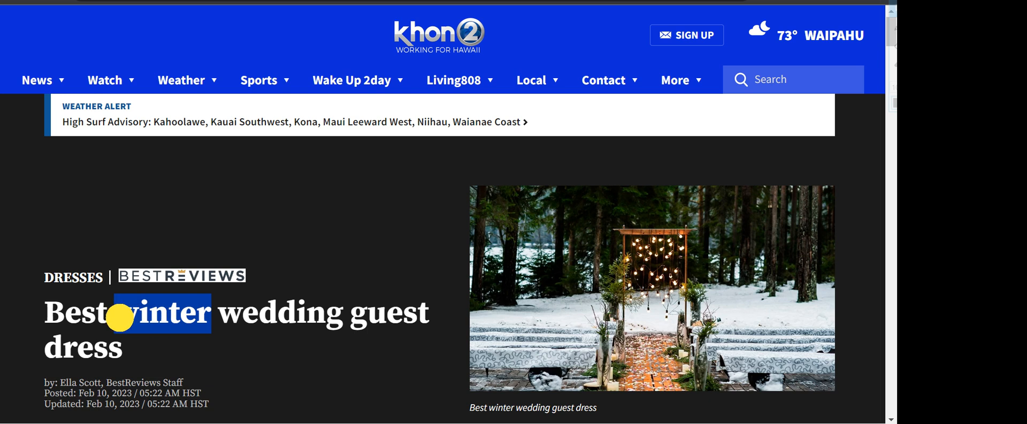
pyautogui.doubleClick(161, 312)
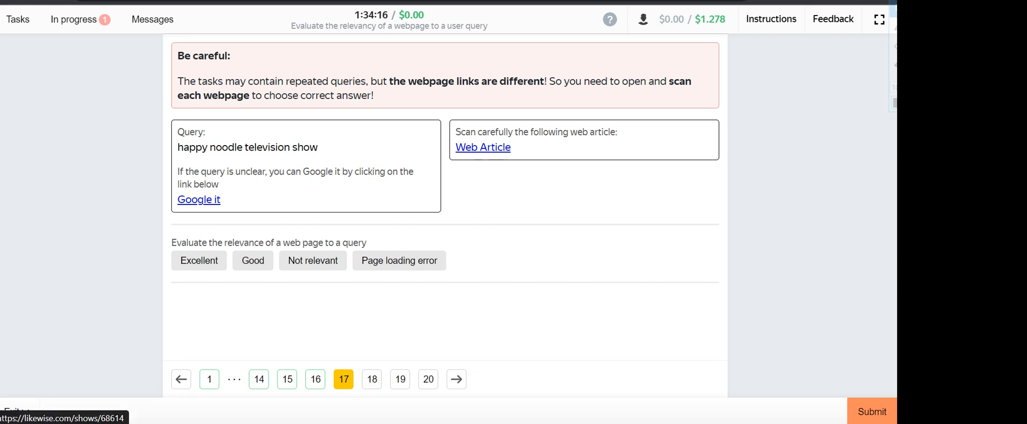
# Step: Review and rate the happy noodle show and best photo scanner webpages, reaching item 19
pyautogui.click(484, 147)
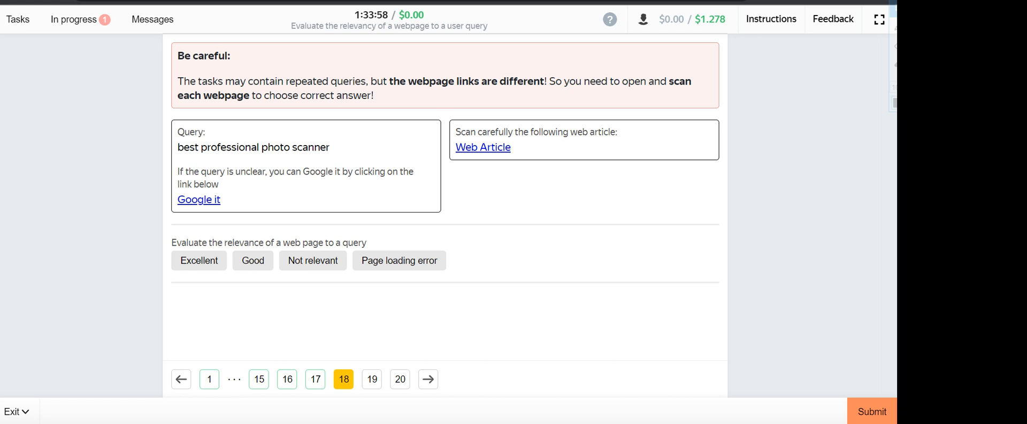
pyautogui.click(484, 146)
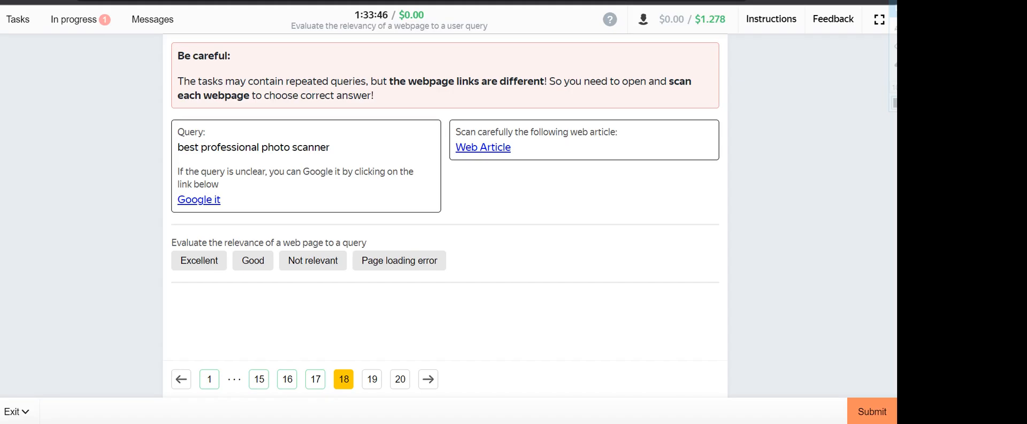
pyautogui.click(313, 259)
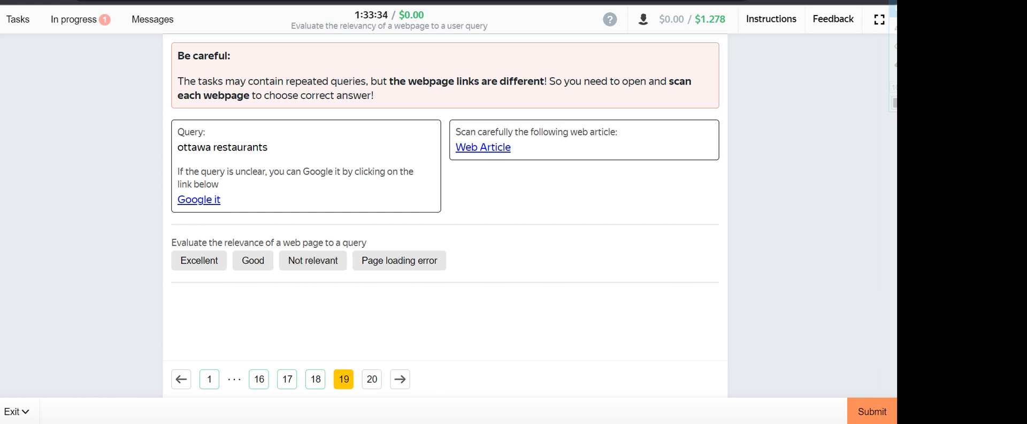
# Step: Review the ottawa restaurants article, rate it Good, and advance to item 20
pyautogui.click(483, 147)
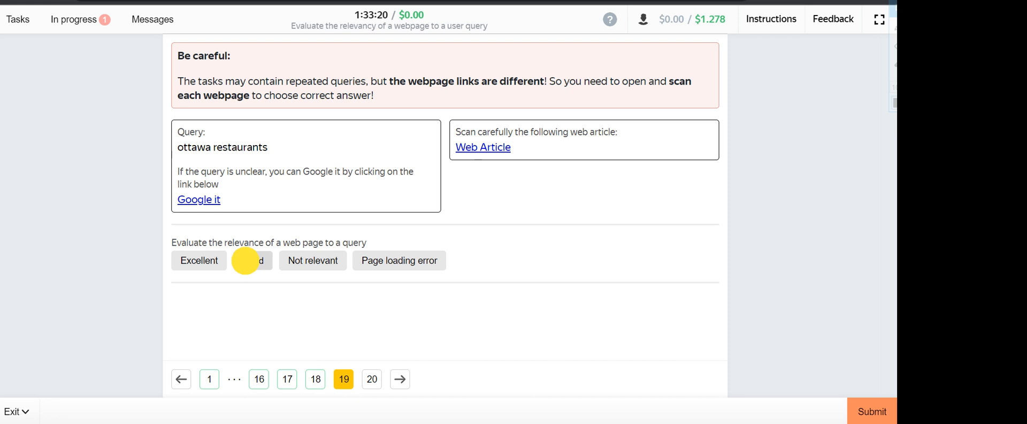
pyautogui.click(252, 260)
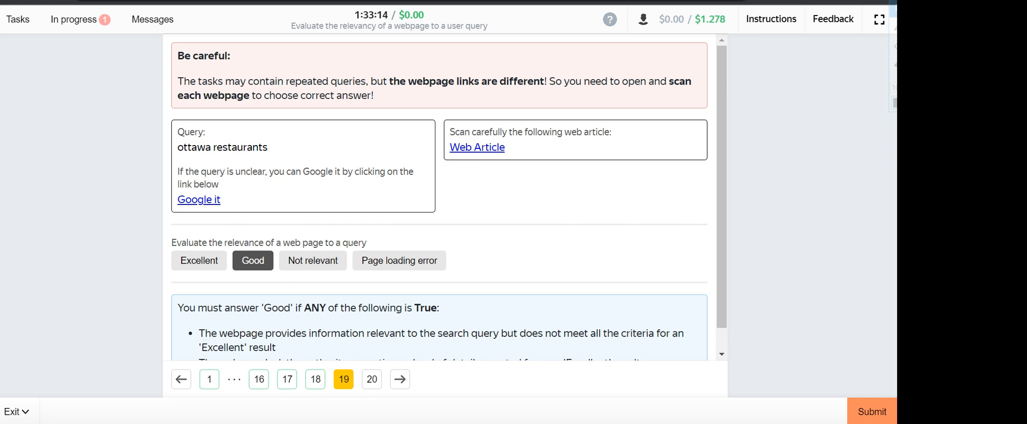
pyautogui.click(477, 147)
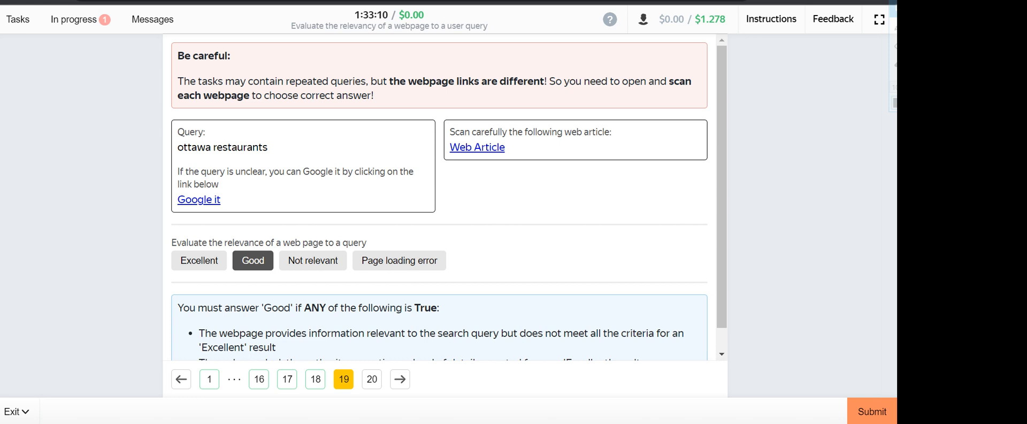
pyautogui.click(371, 378)
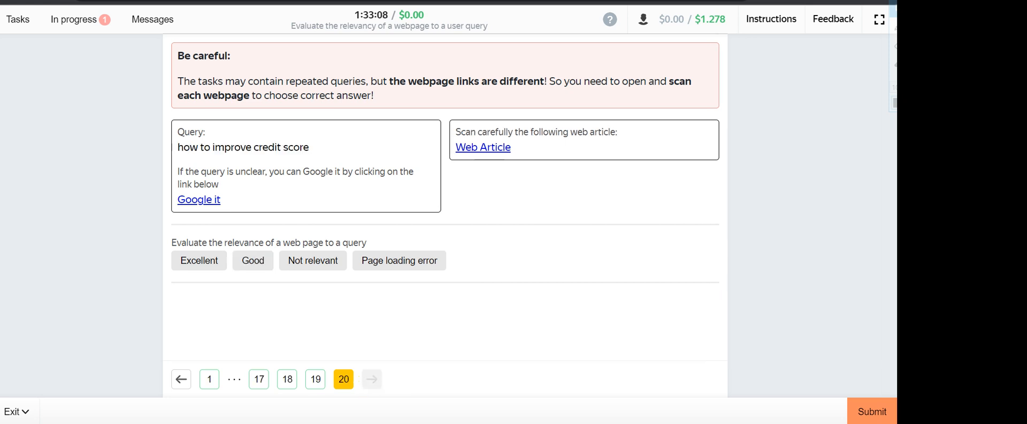
# Step: Review the how to improve credit score article and rate it Excellent
pyautogui.click(482, 147)
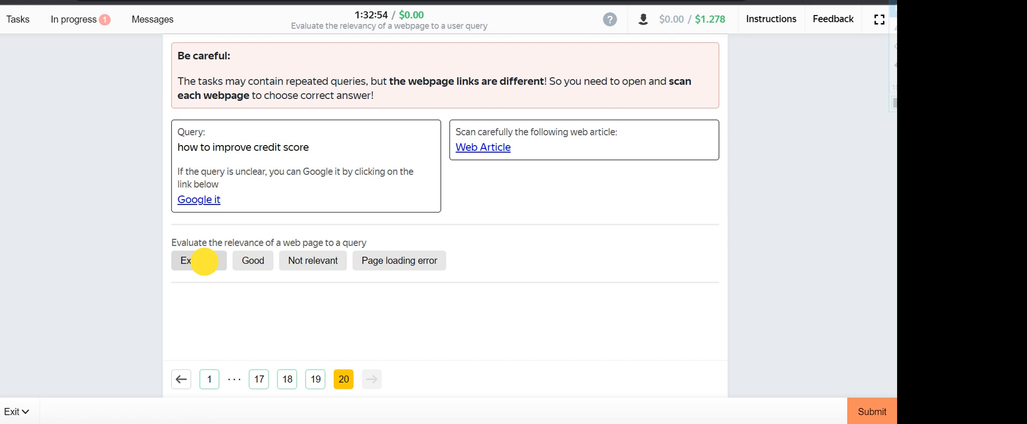
pyautogui.click(199, 260)
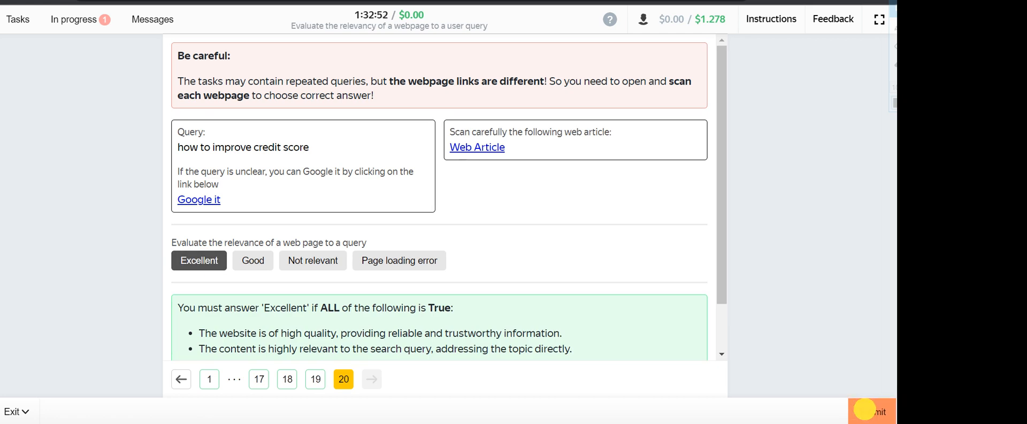